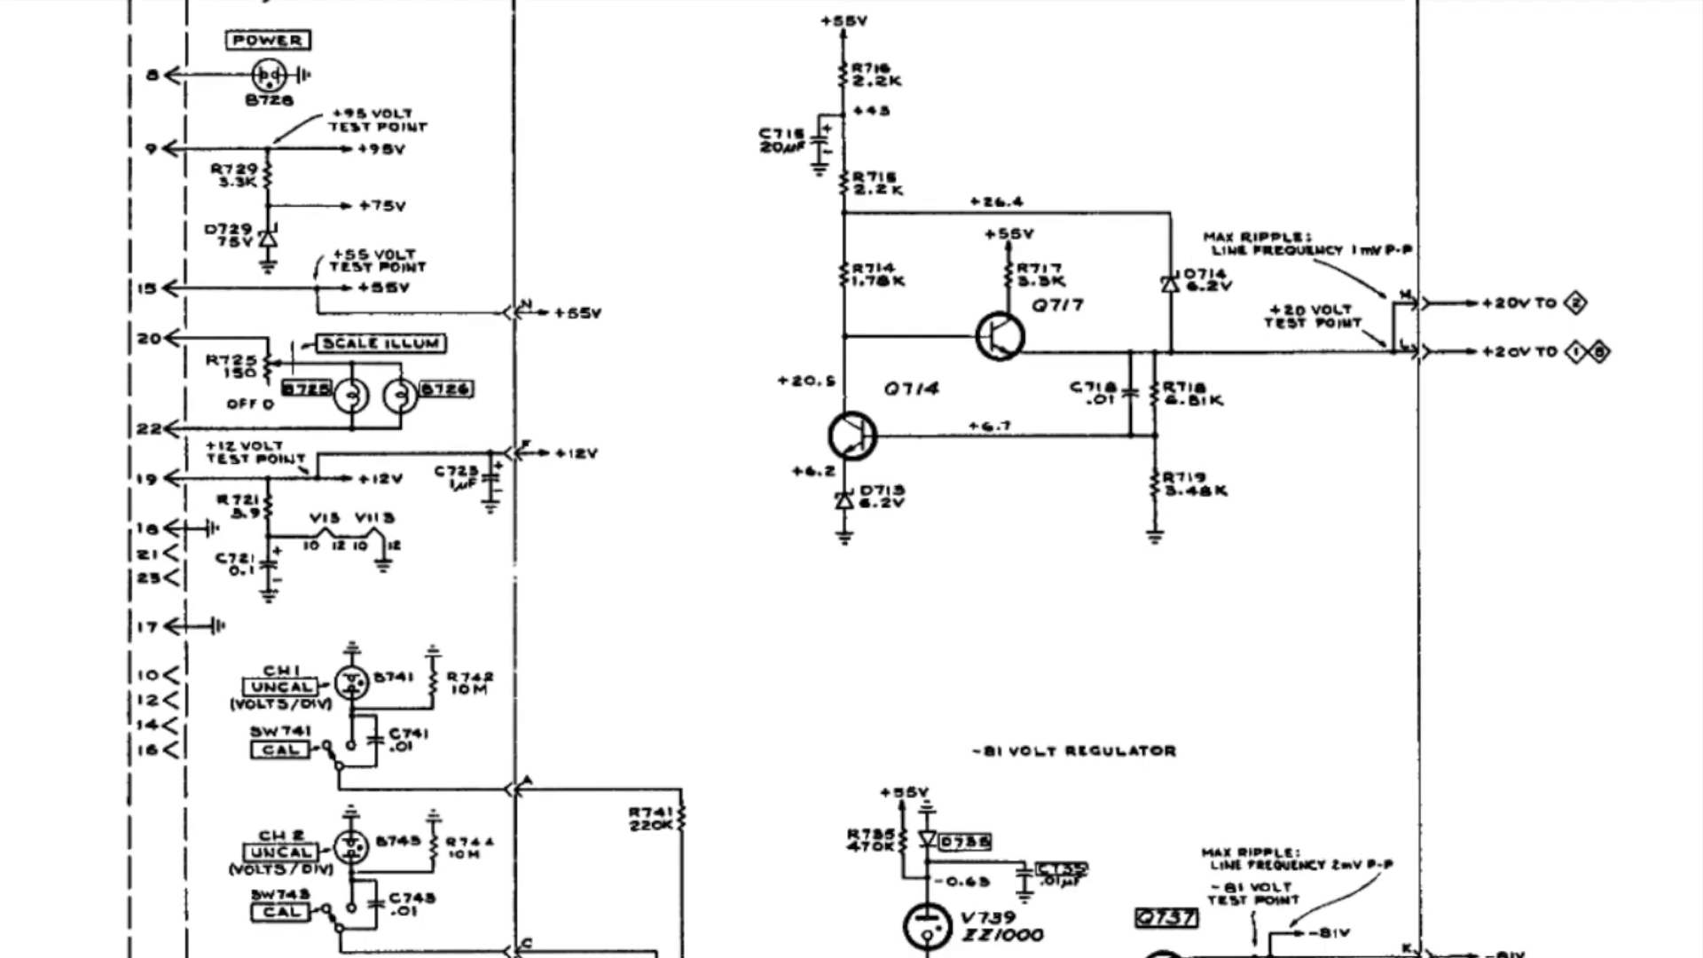
scroll("down", 3)
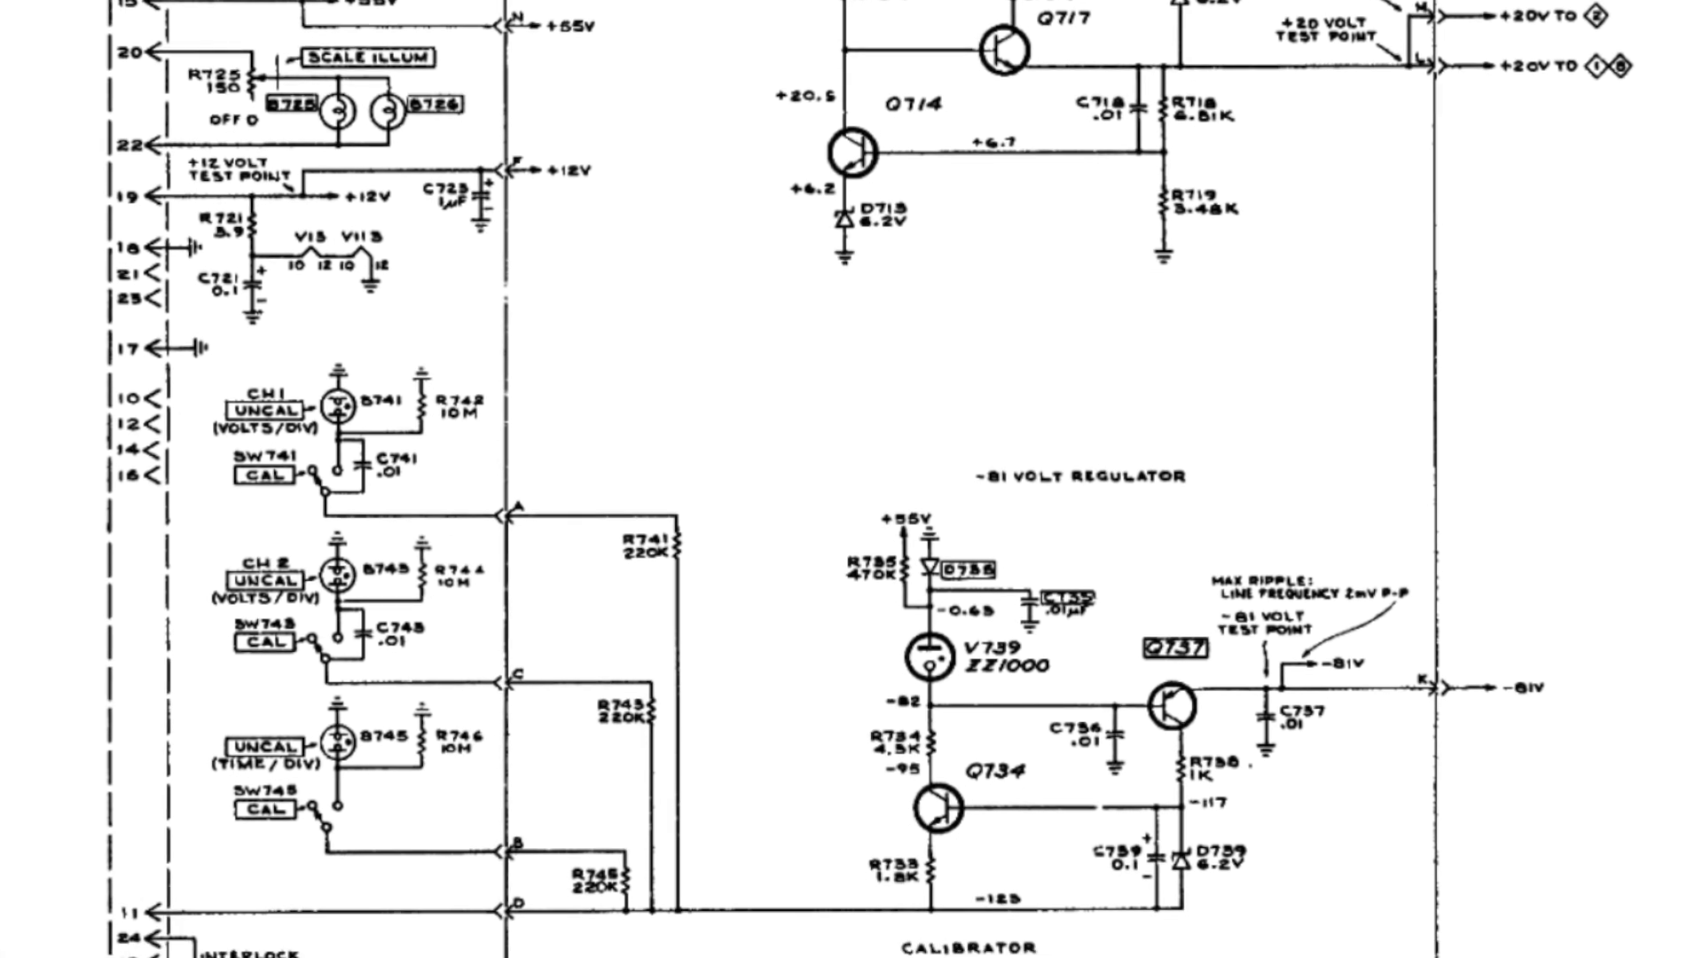